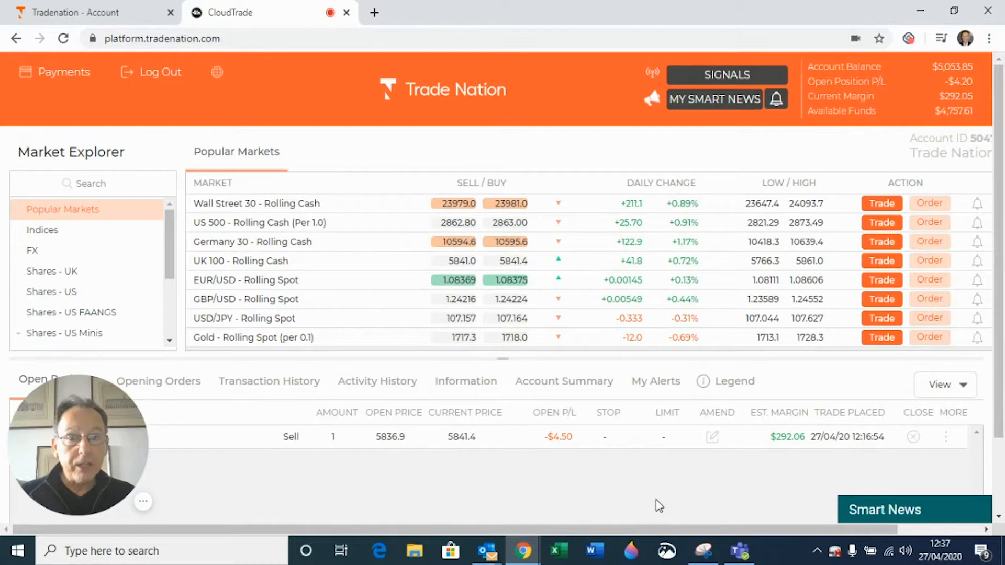
mouse_move(196, 503)
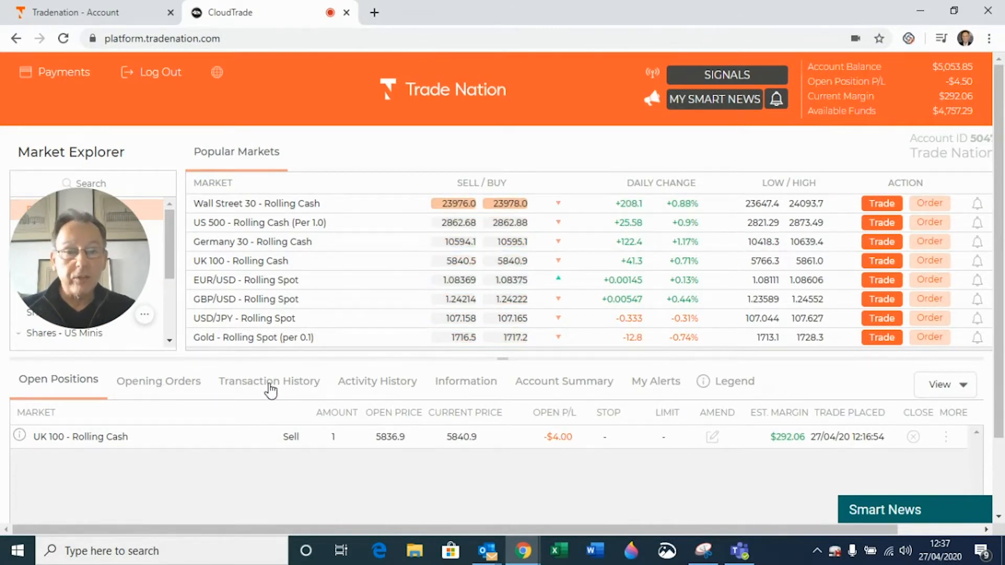
Step: Review the closed UK 100 Rolling Cash trades in Transaction History and show the date-range options
left_click(269, 381)
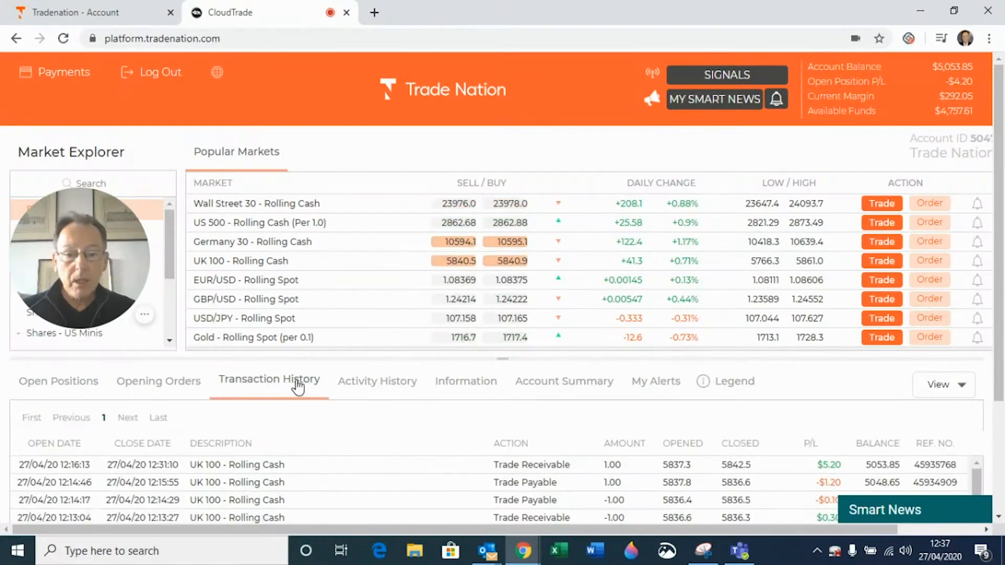
scroll("down", 3)
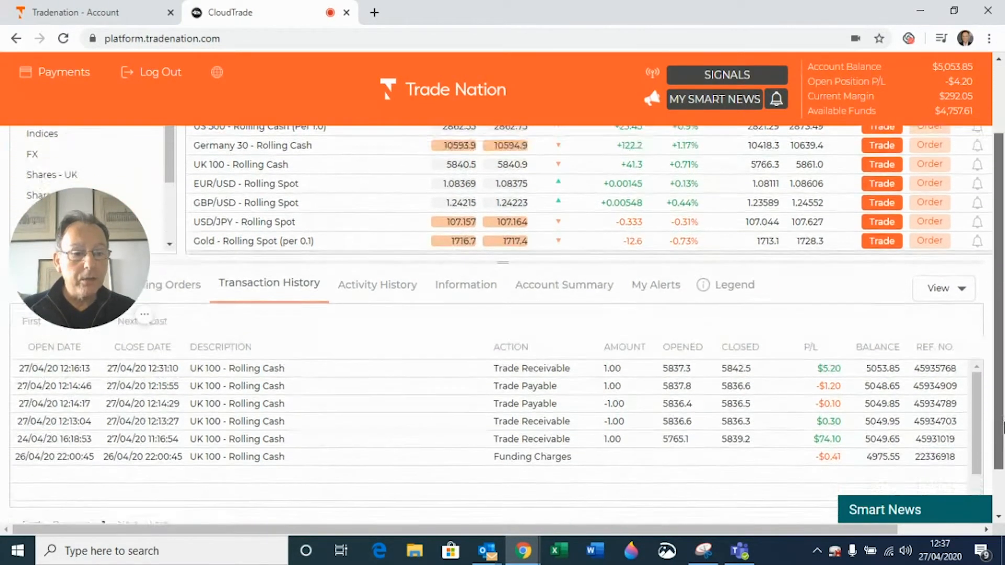
scroll("down", 3)
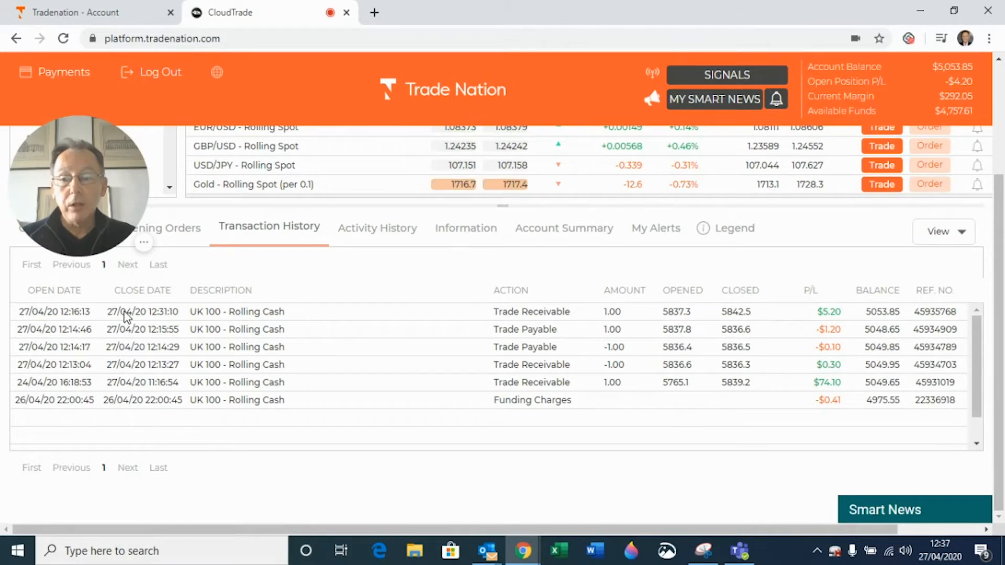
mouse_move(243, 318)
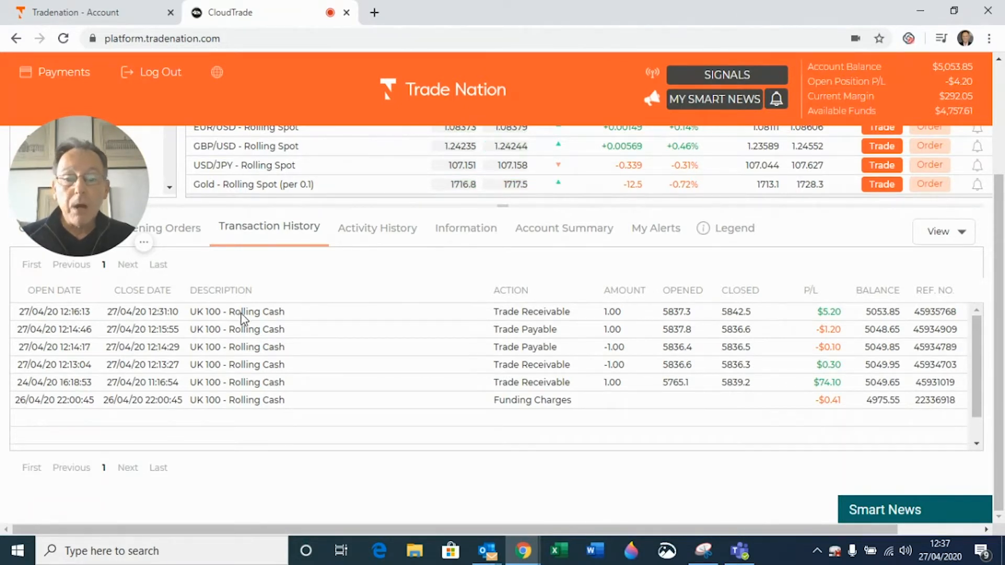
mouse_move(525, 320)
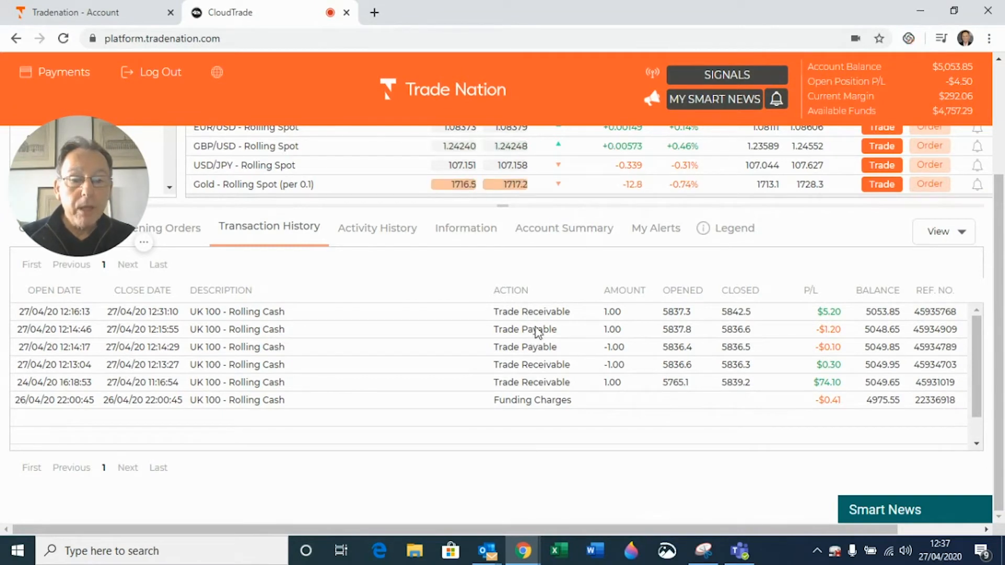
mouse_move(560, 315)
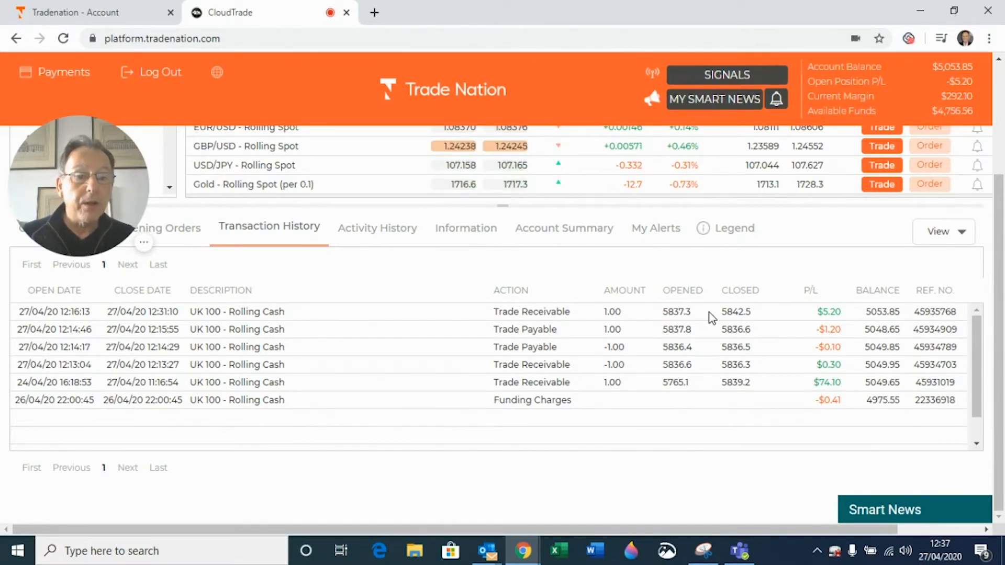
mouse_move(831, 315)
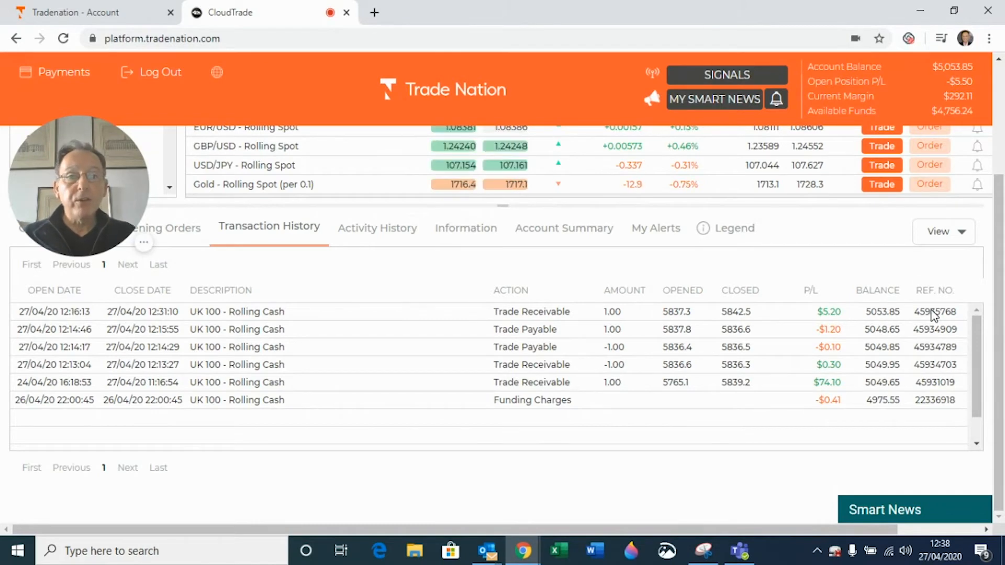
mouse_move(926, 350)
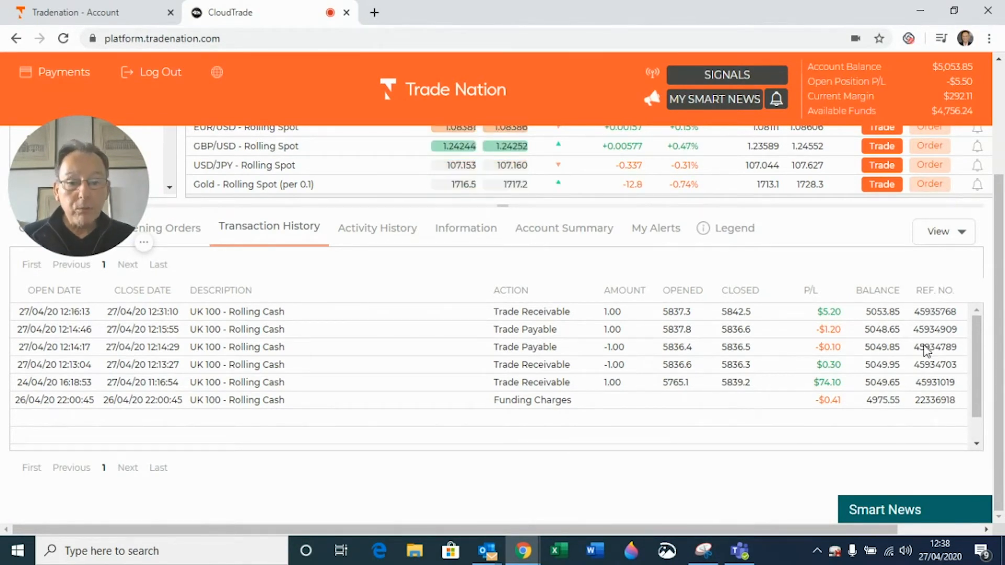
mouse_move(827, 408)
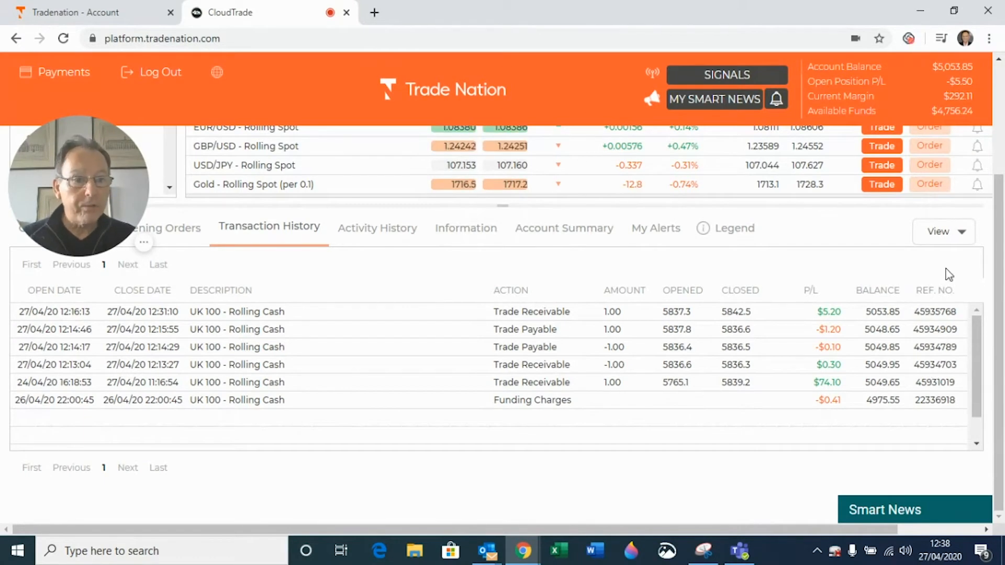
left_click(938, 231)
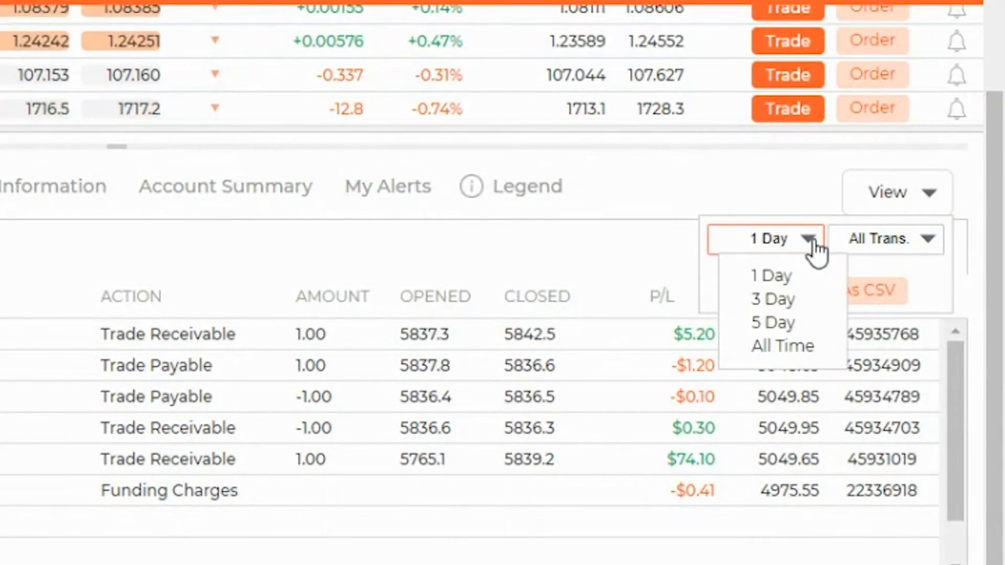
mouse_move(776, 323)
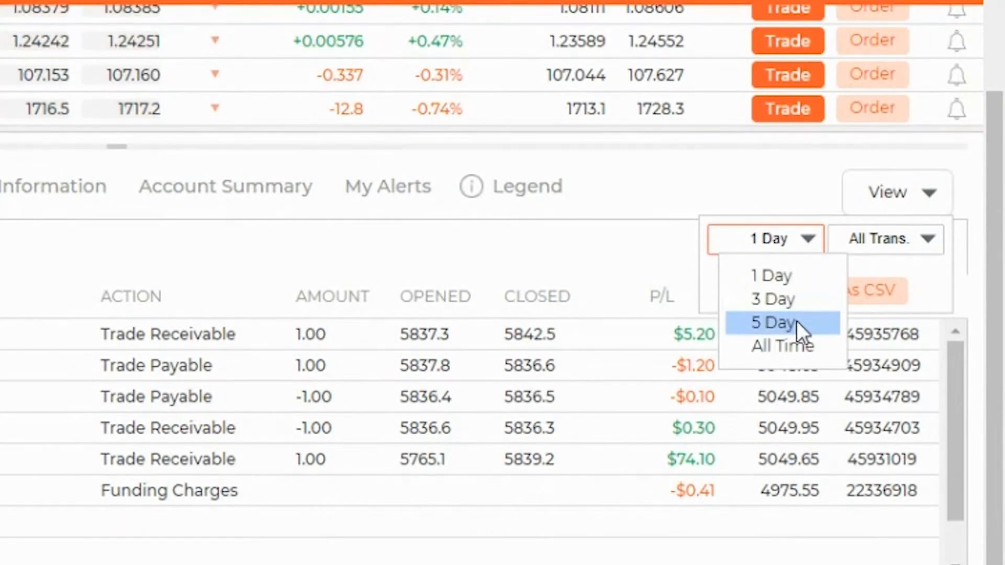
Step: Limit the history to 5 days and bring up the trades, deposits or withdrawals type filter
left_click(776, 322)
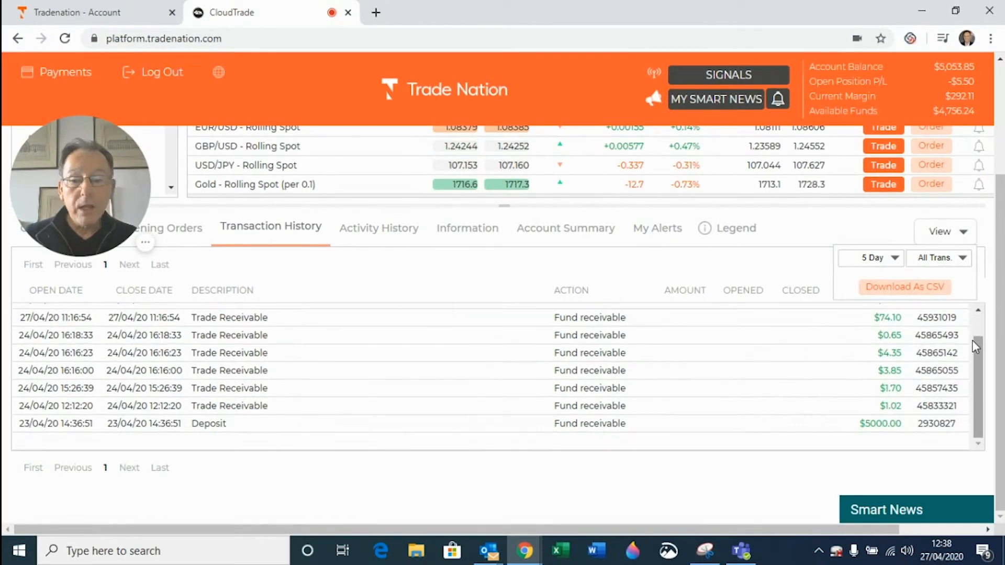
mouse_move(884, 429)
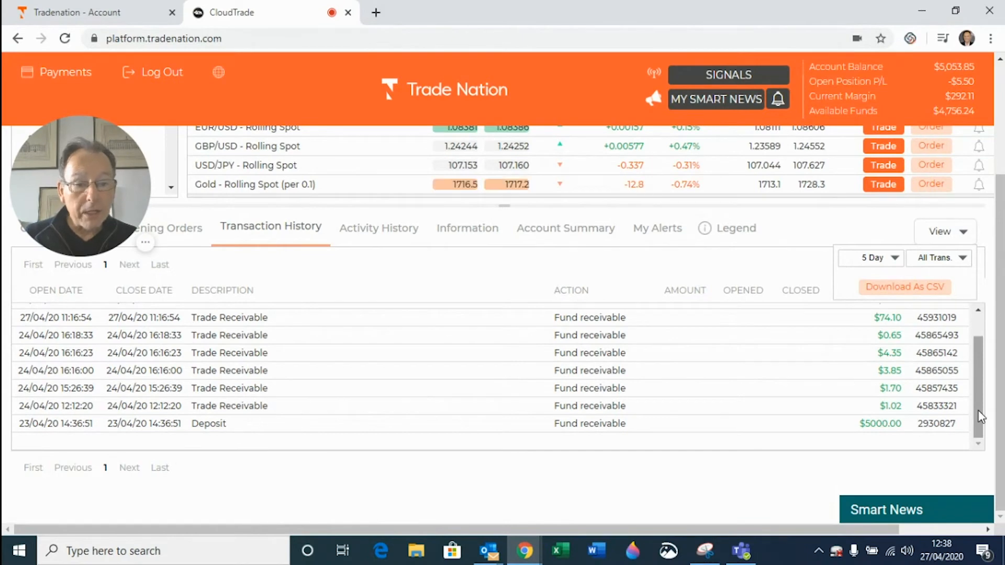
scroll("up", 3)
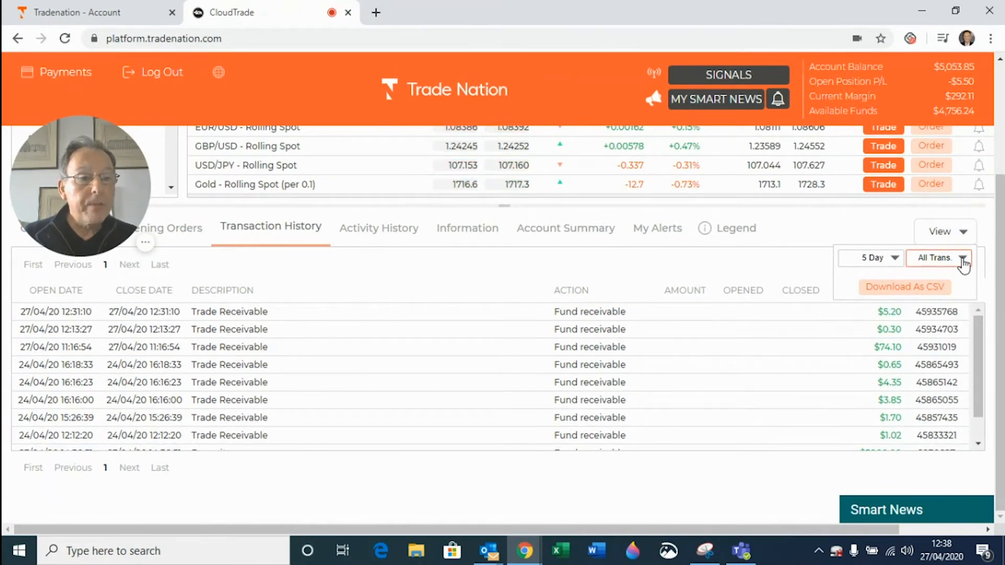
left_click(937, 258)
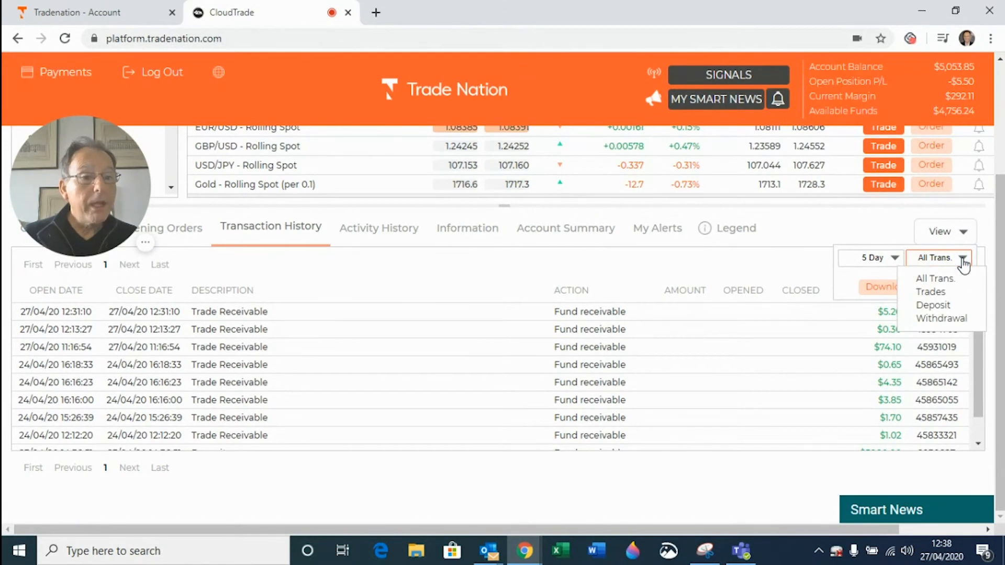
mouse_move(931, 292)
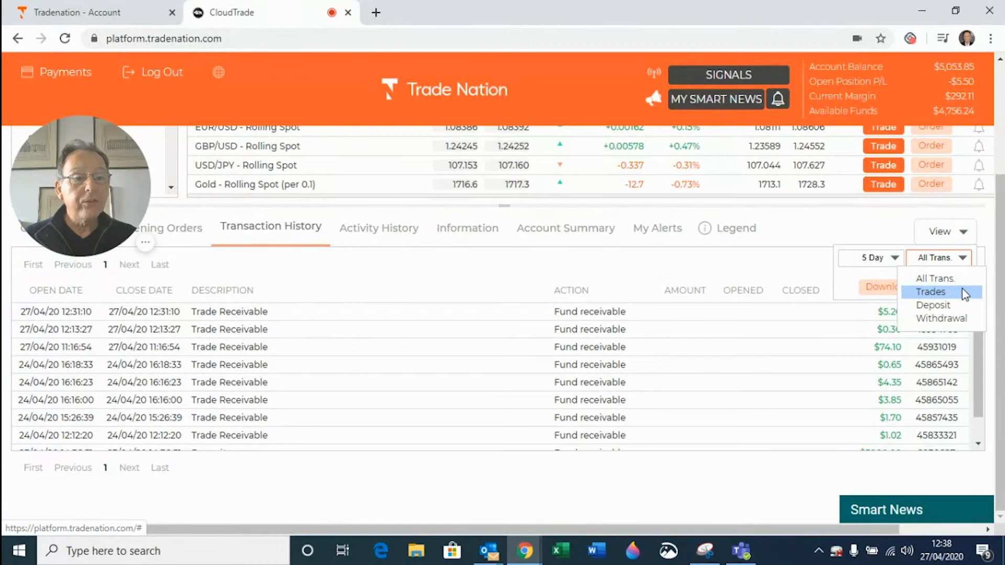
mouse_move(960, 305)
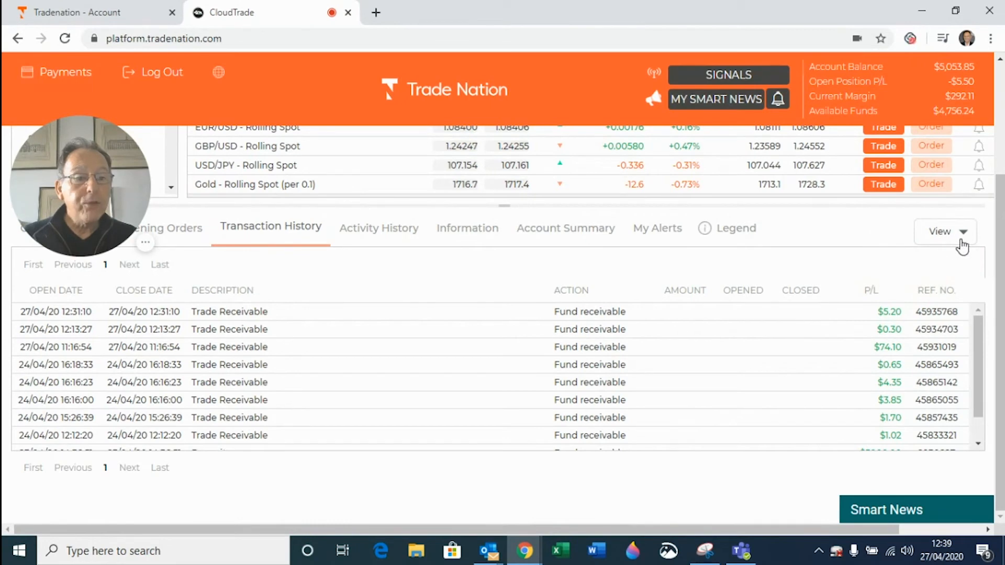
left_click(943, 232)
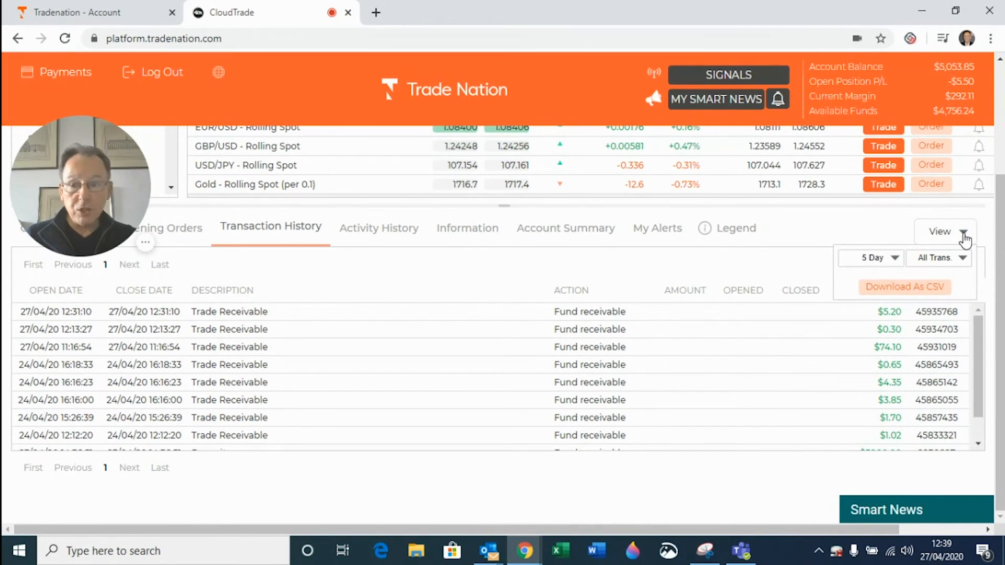